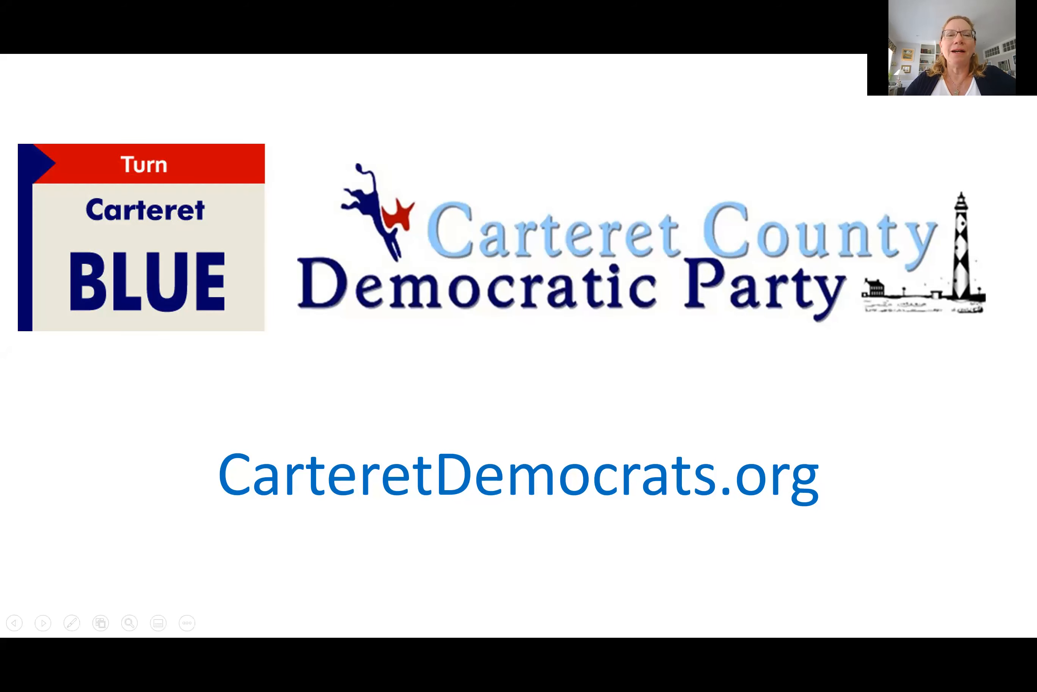
mouse_move(678, 143)
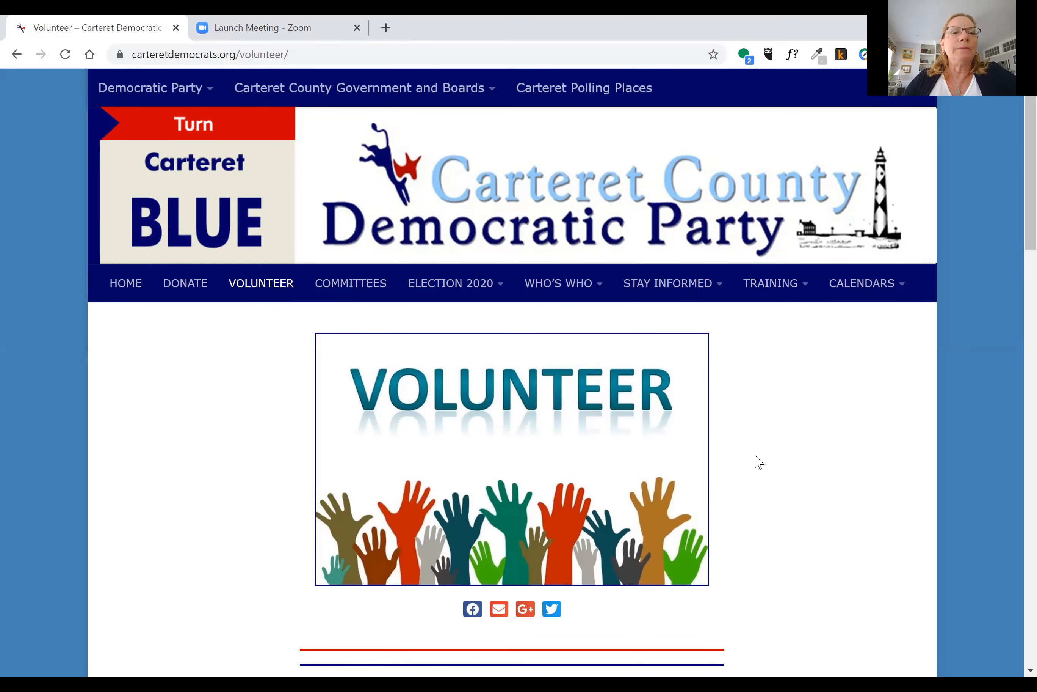
mouse_move(261, 283)
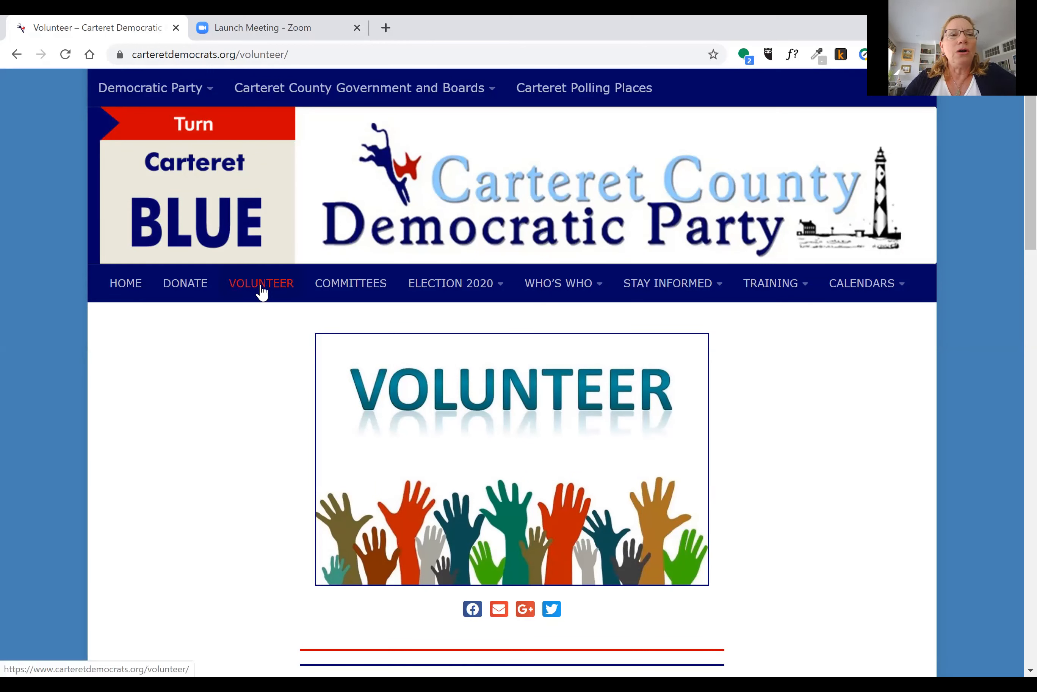
mouse_move(277, 294)
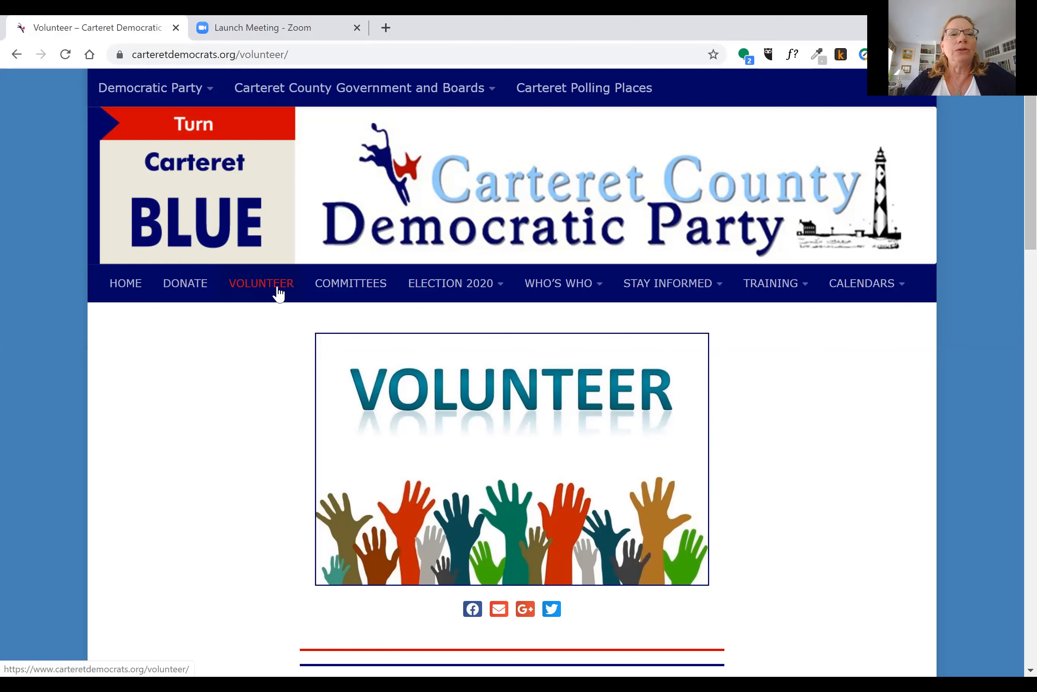
mouse_move(250, 306)
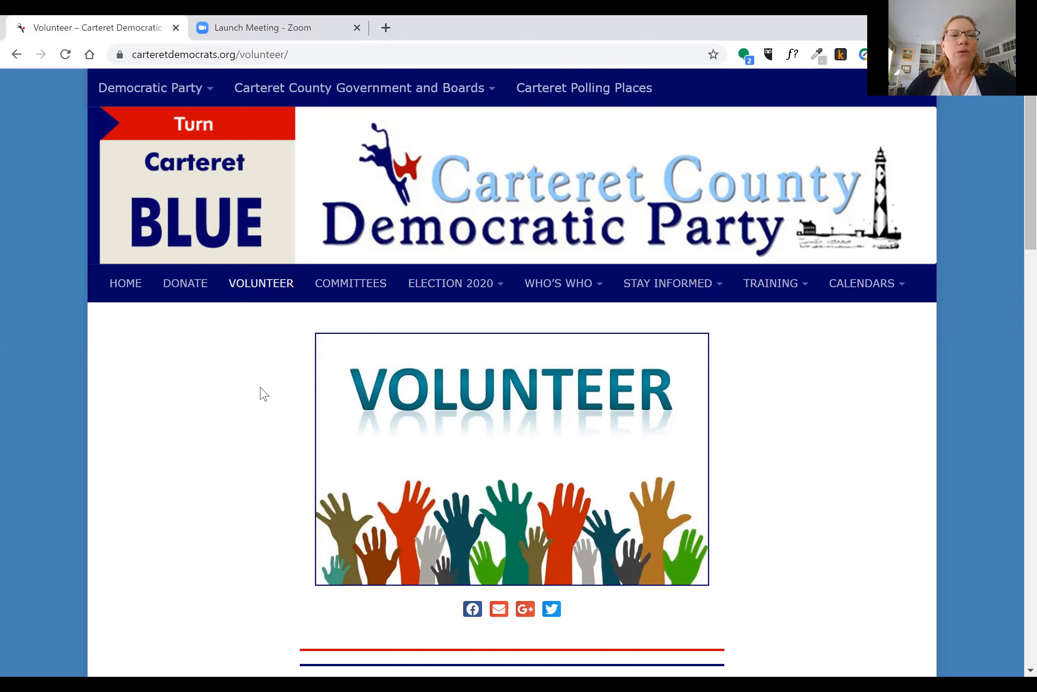
scroll(down, 3)
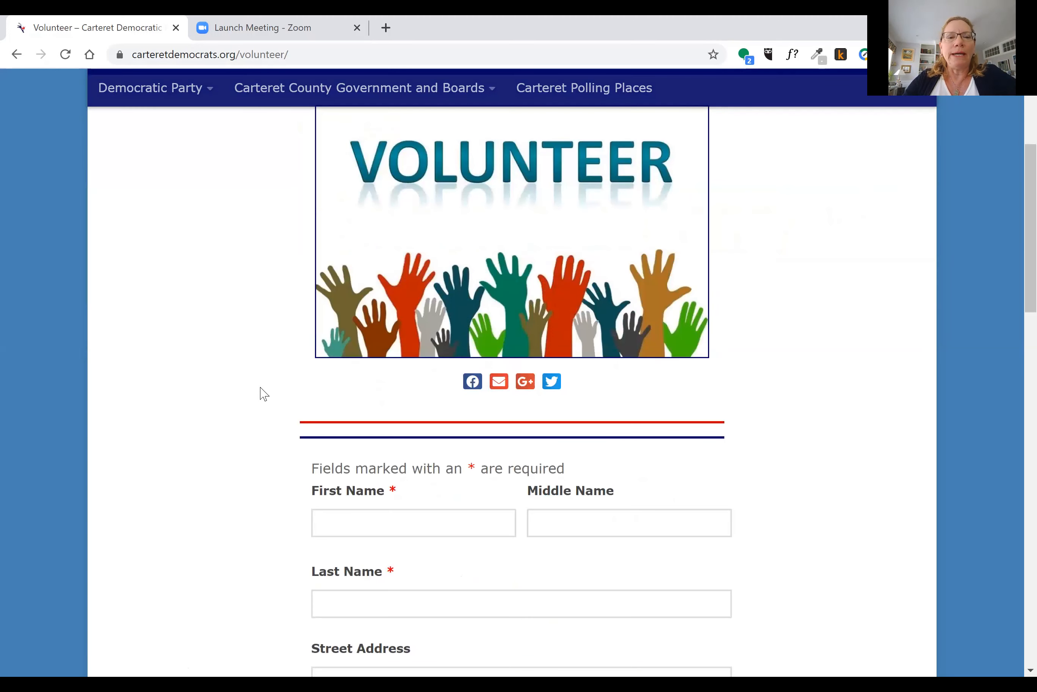
scroll(down, 3)
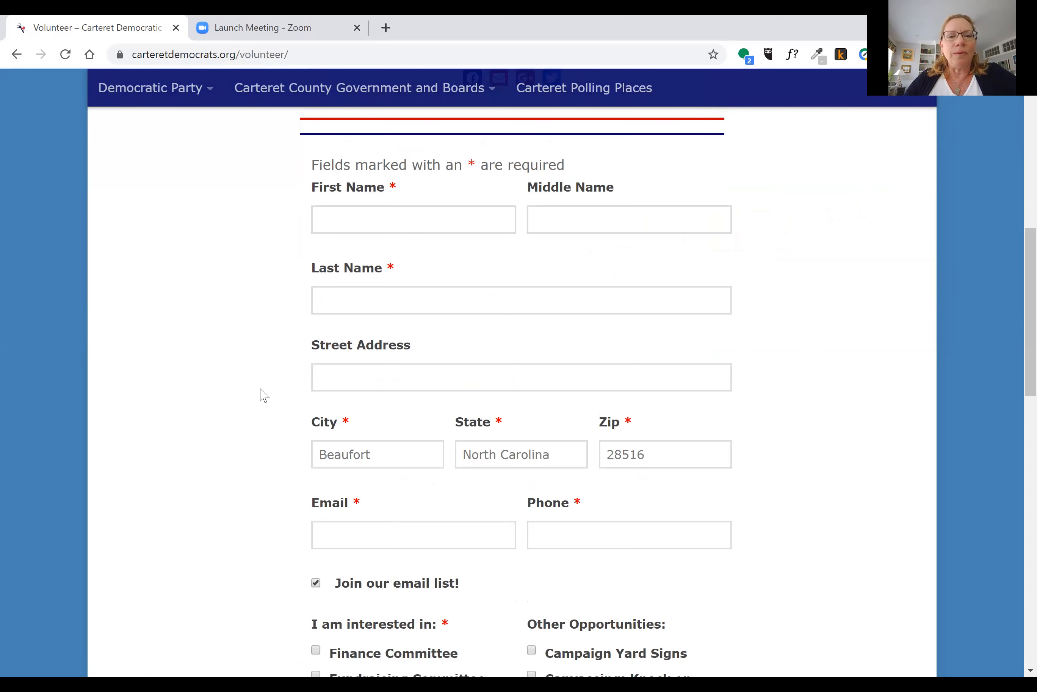
scroll(down, 3)
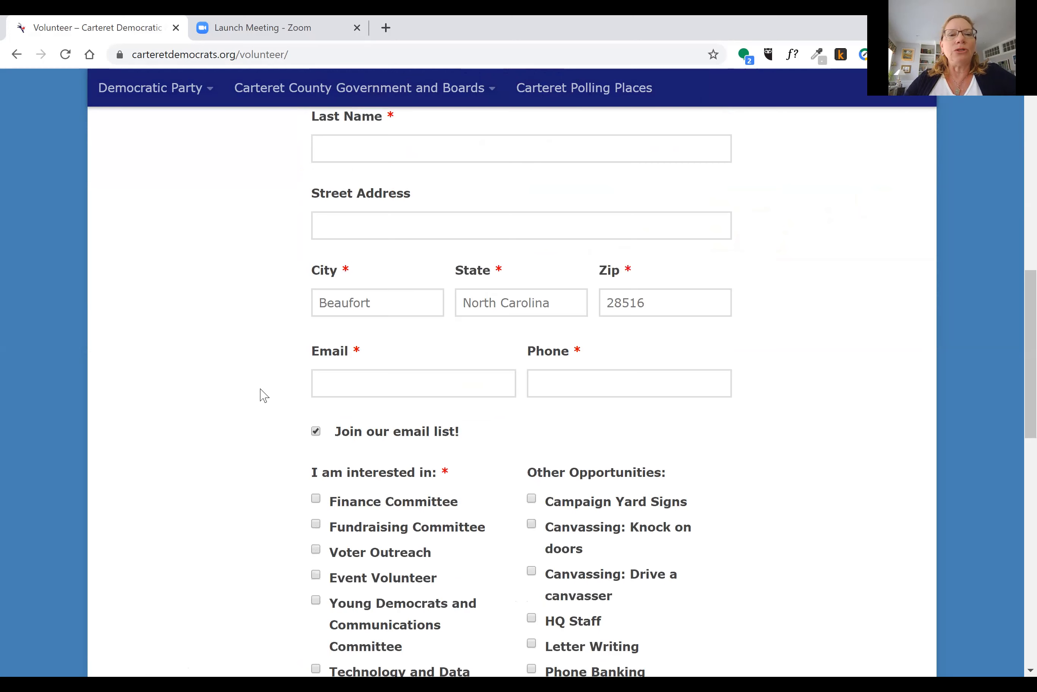
scroll(down, 3)
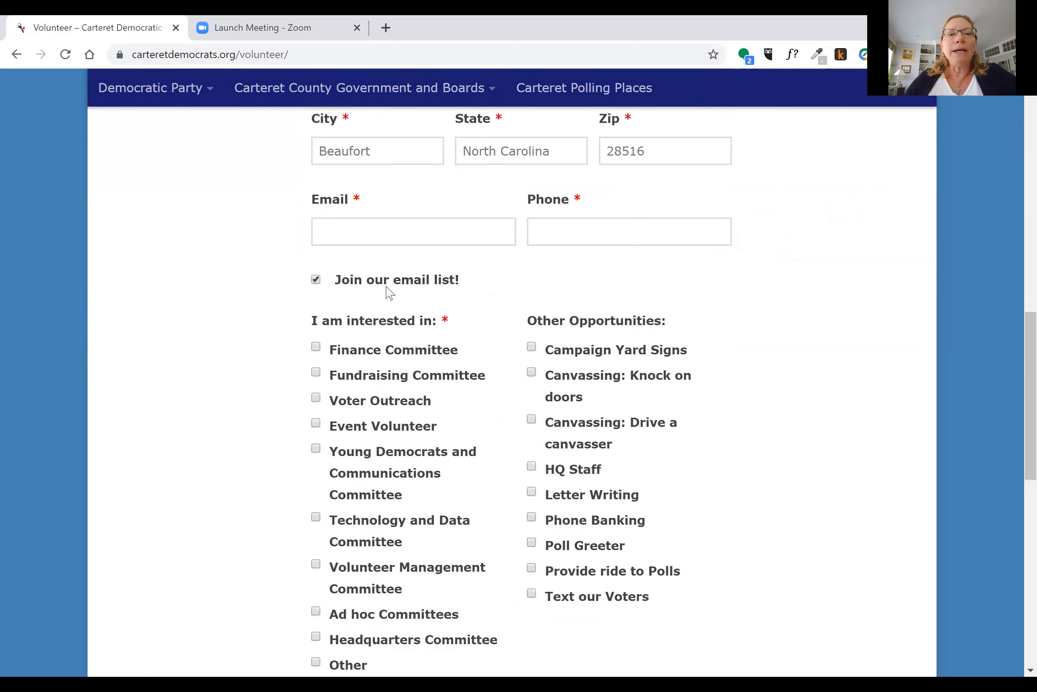
mouse_move(273, 349)
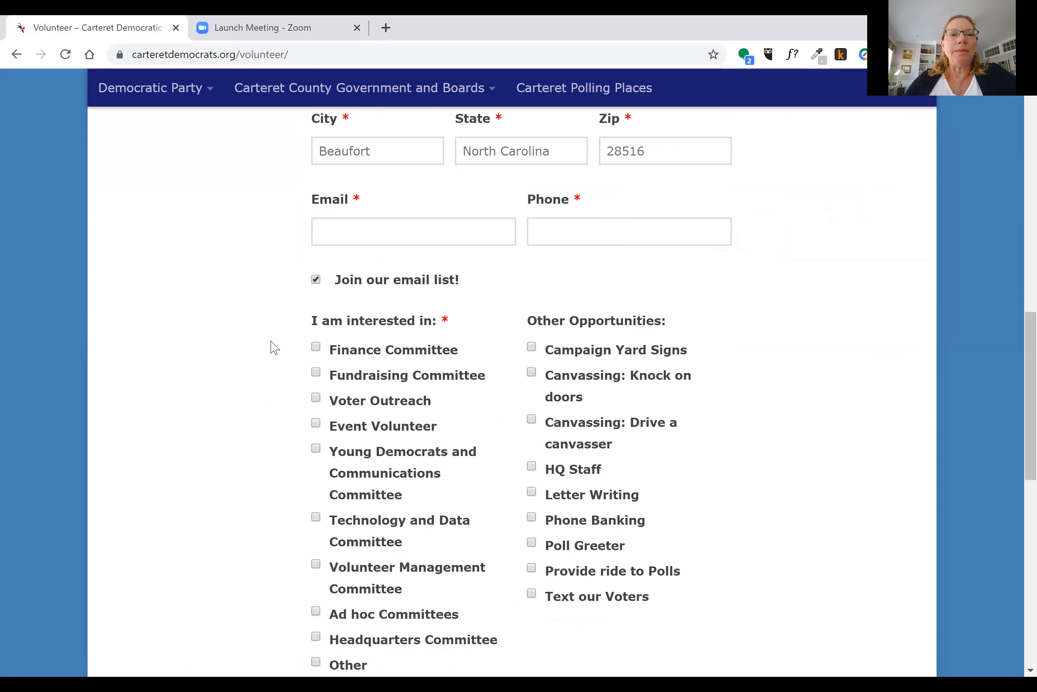
scroll(down, 3)
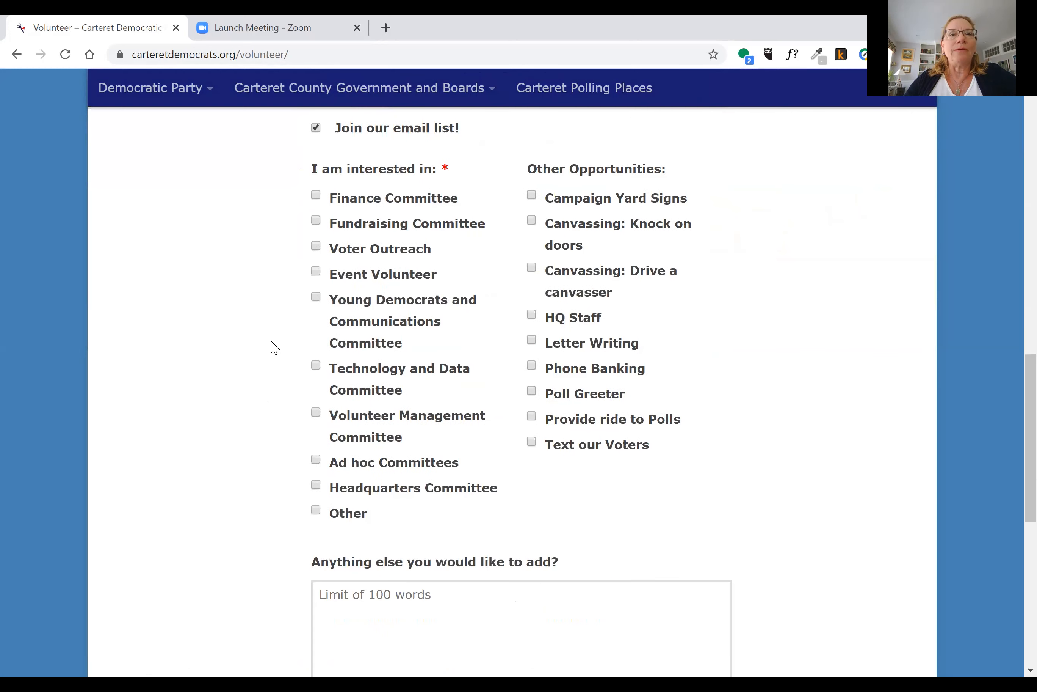
mouse_move(422, 191)
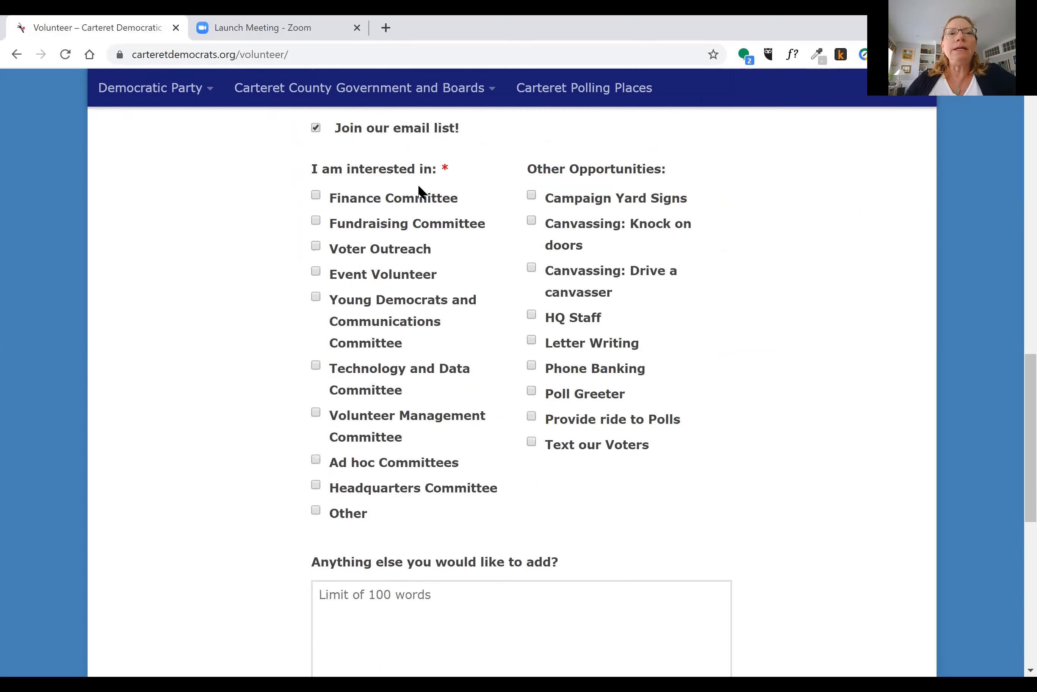
mouse_move(613, 147)
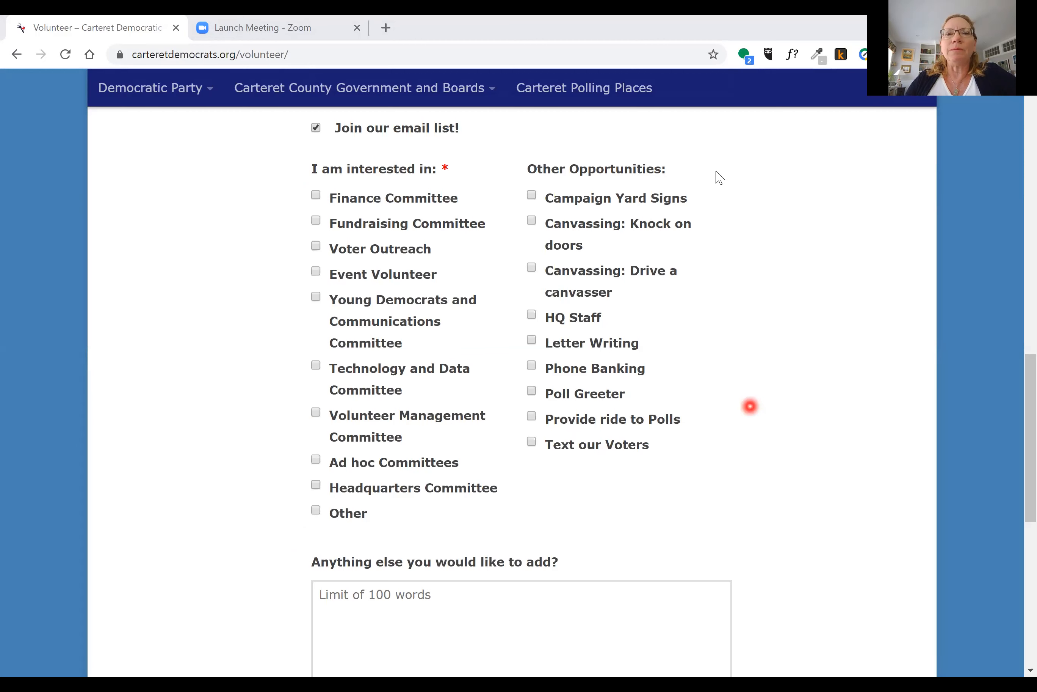
mouse_move(713, 456)
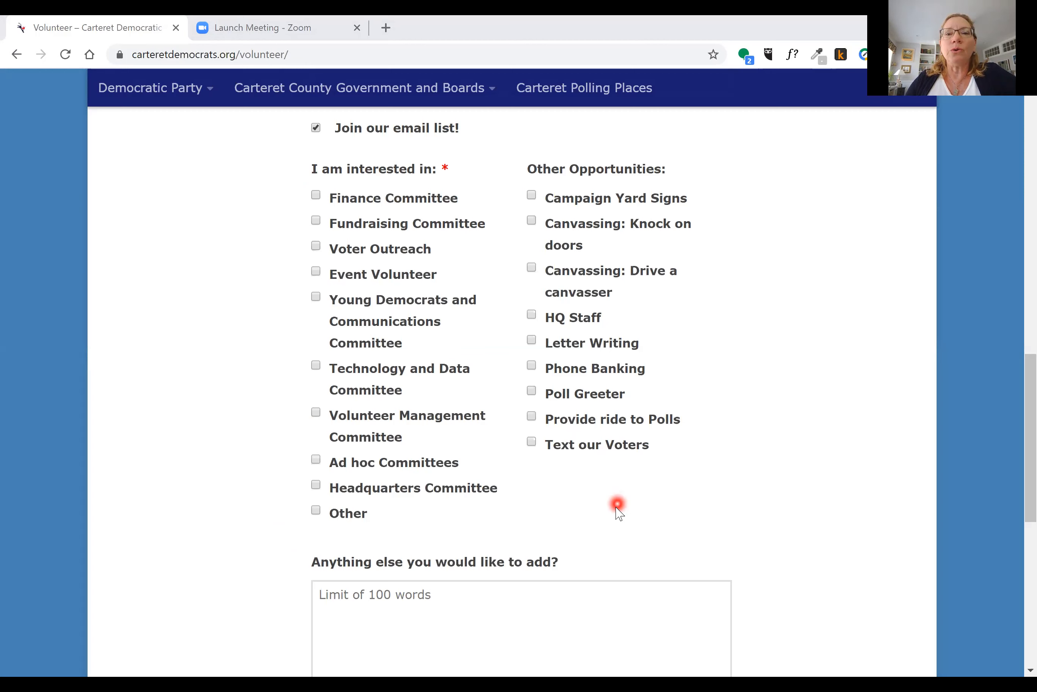
mouse_move(664, 294)
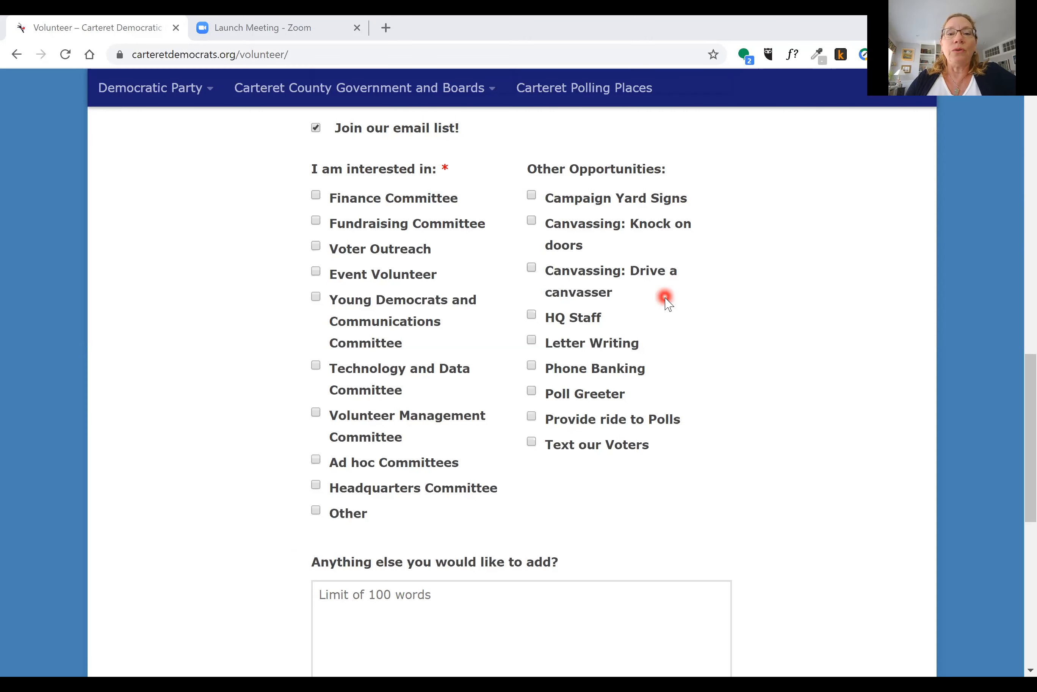
mouse_move(675, 390)
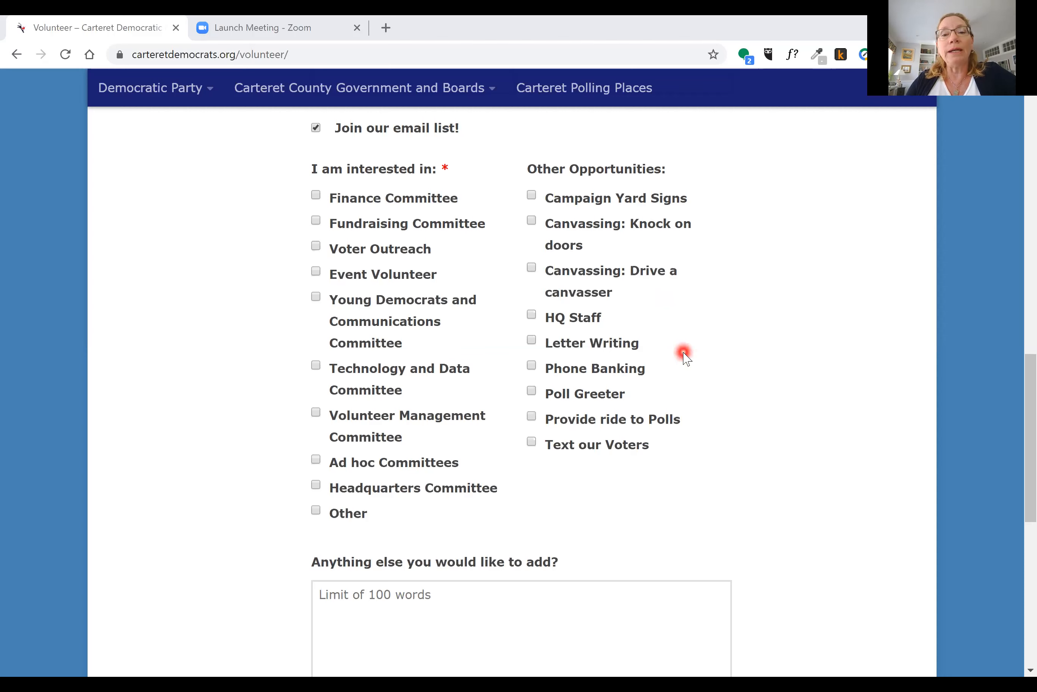
mouse_move(687, 455)
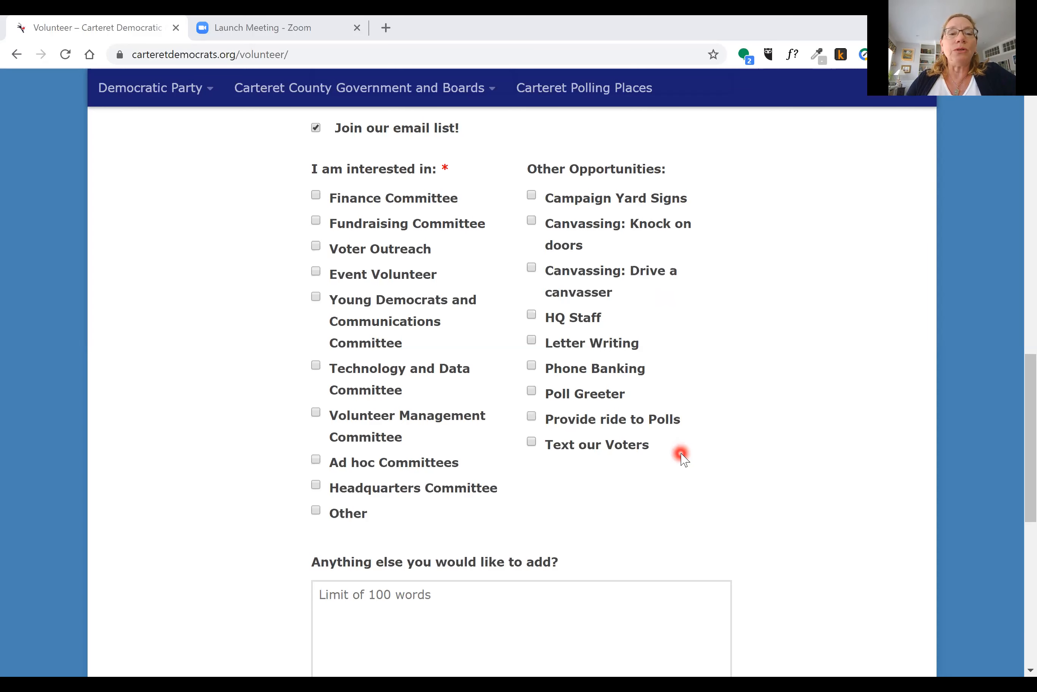
scroll(down, 3)
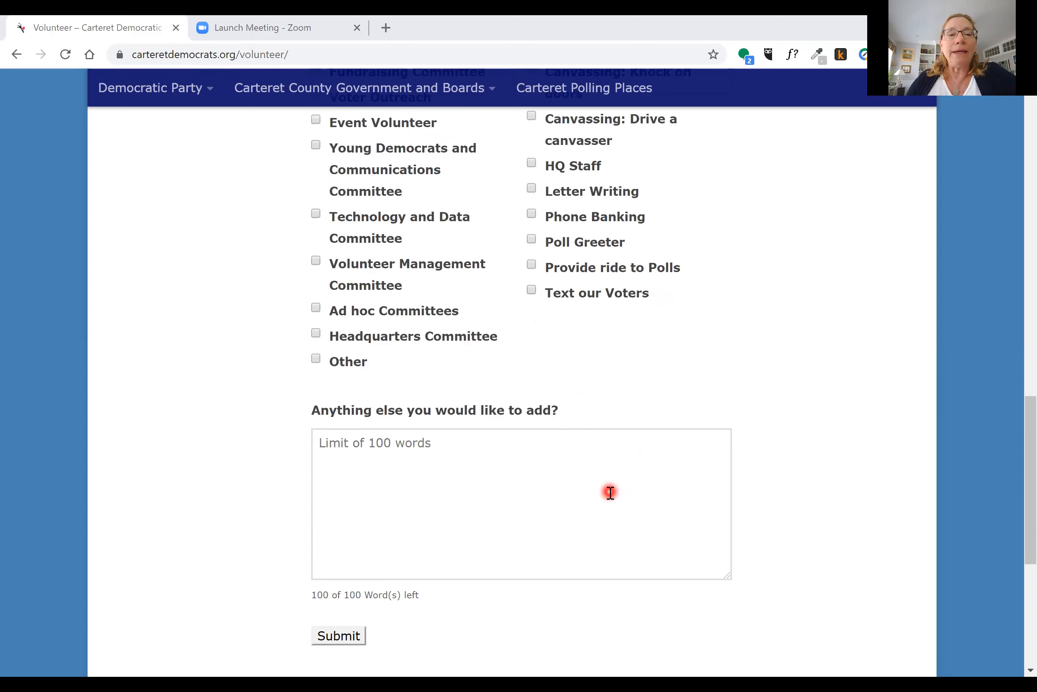
mouse_move(607, 494)
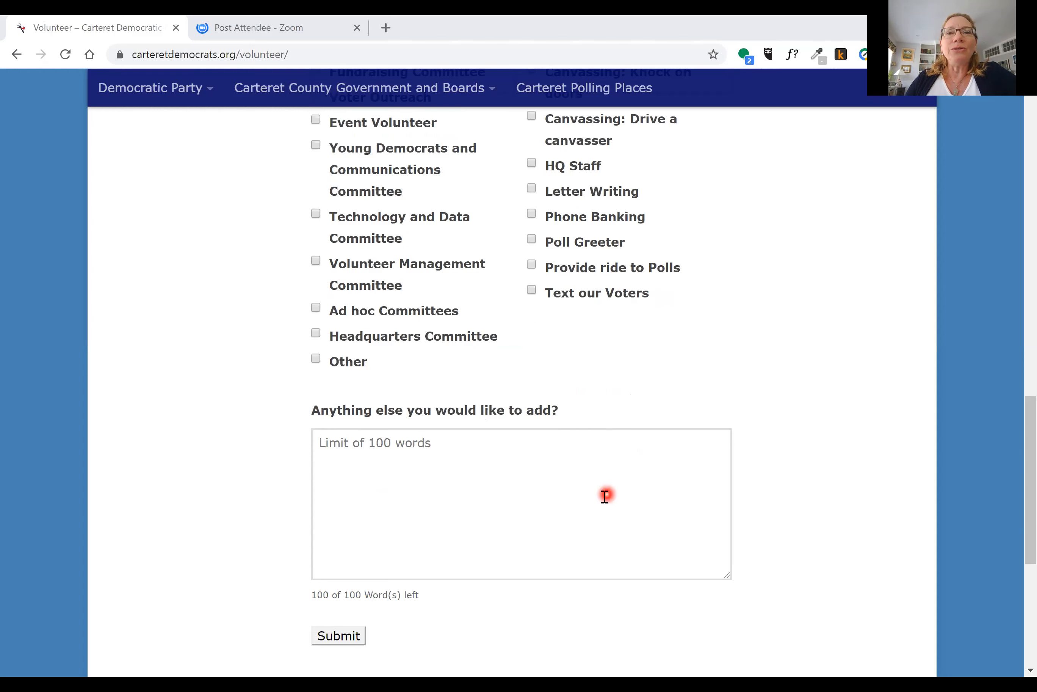
mouse_move(683, 138)
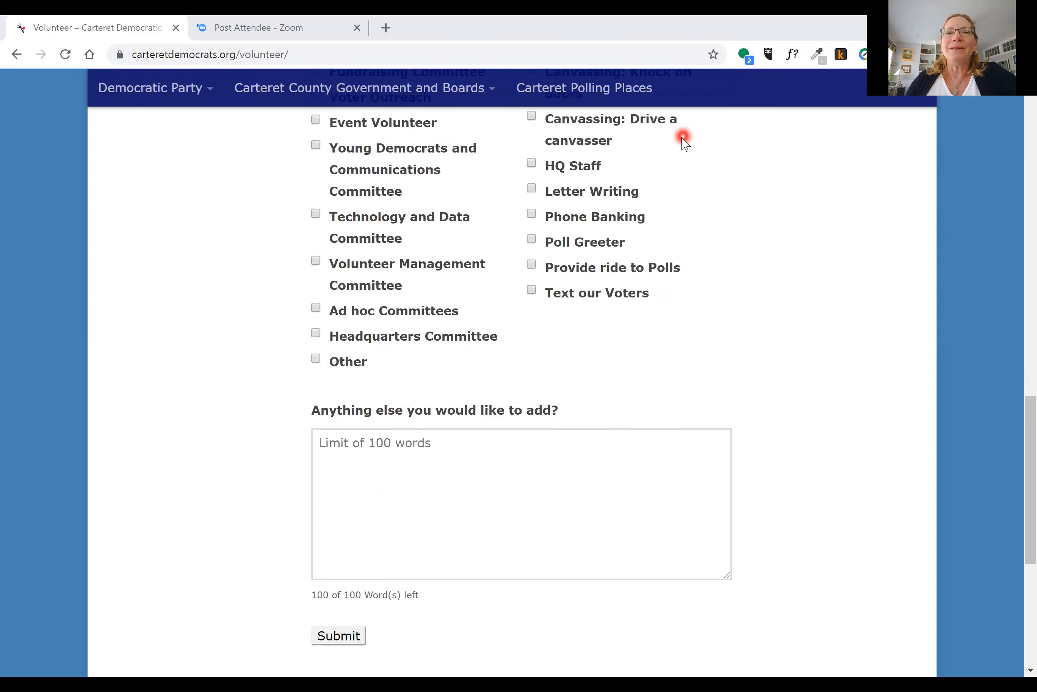